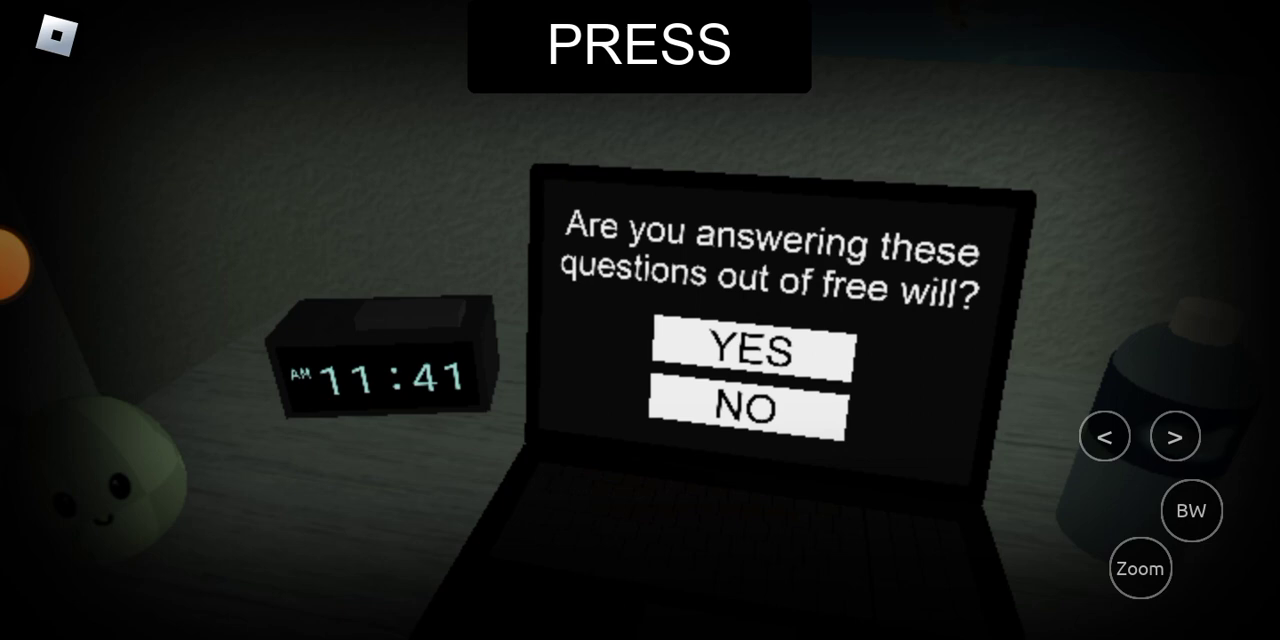
Answer the laptop's free-will question and whether the room feels comfortable
{"action": "left_click", "coordinate": [744, 348]}
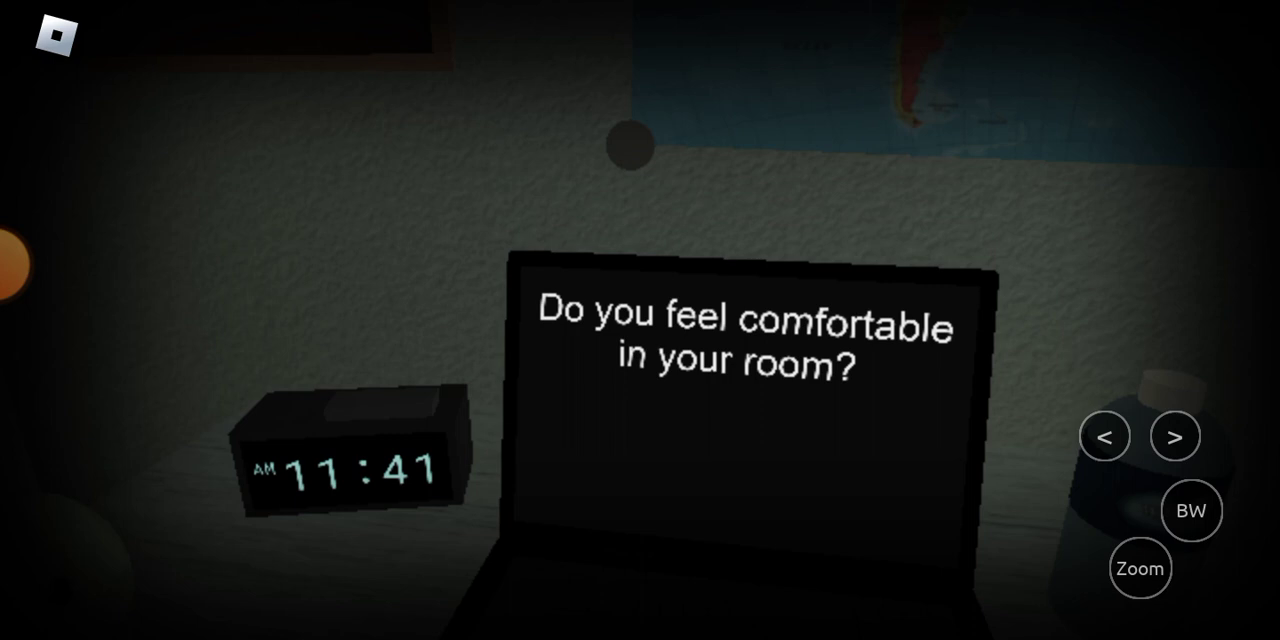
{"action": "left_click", "coordinate": [1174, 436]}
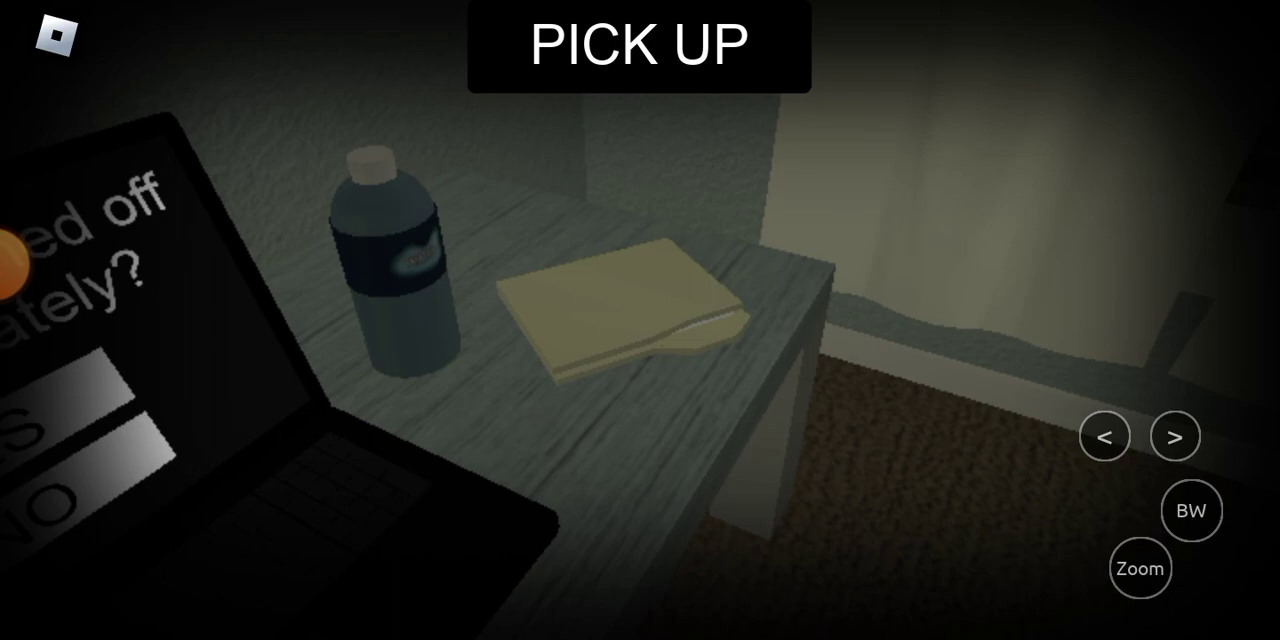
Pick up the folder from the bedside table before returning to the laptop
{"action": "left_click", "coordinate": [1176, 436]}
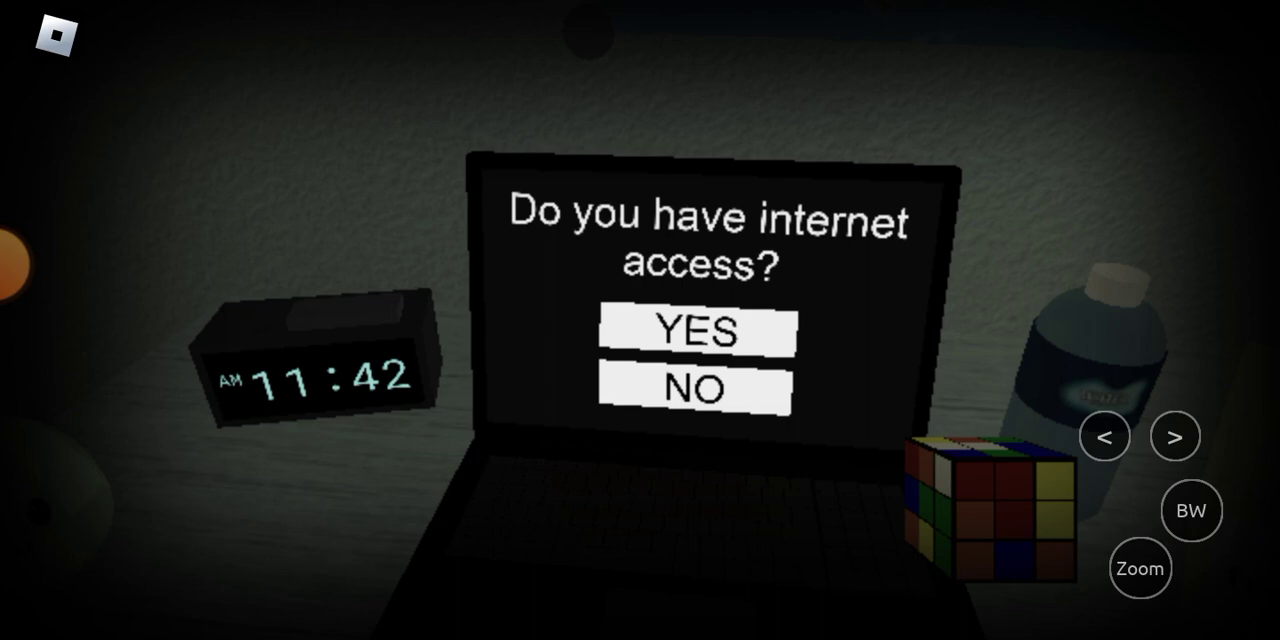
Answer the laptop's question about having internet access
{"action": "left_click", "coordinate": [692, 332]}
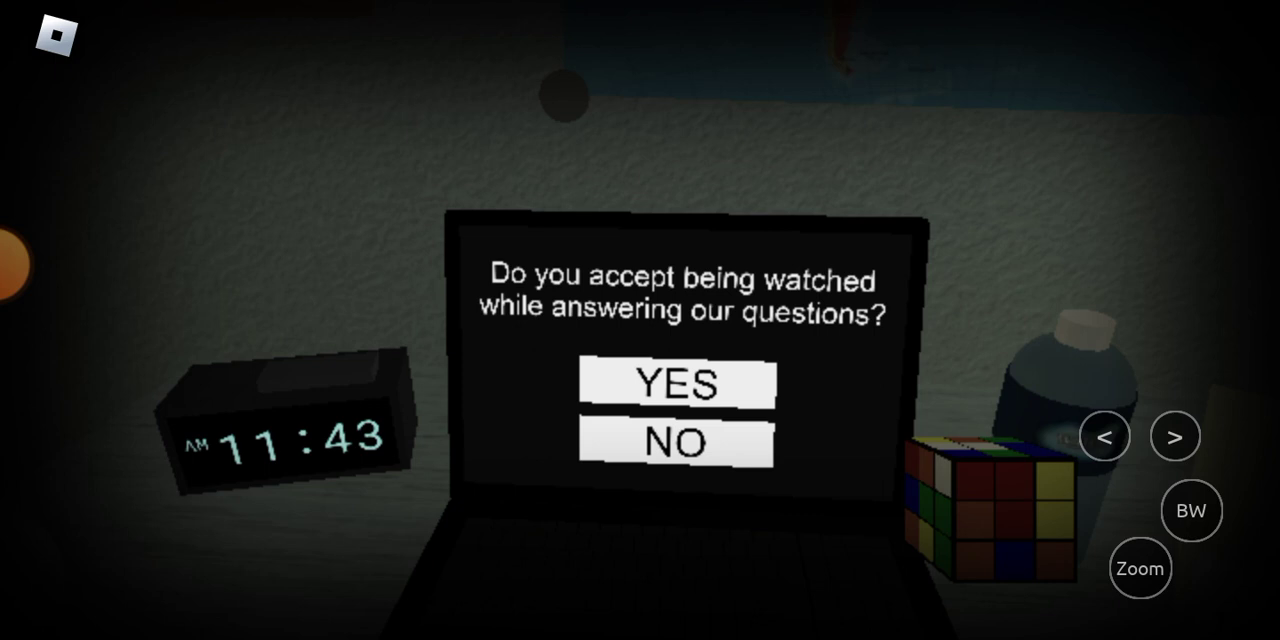
{"action": "left_click", "coordinate": [676, 384]}
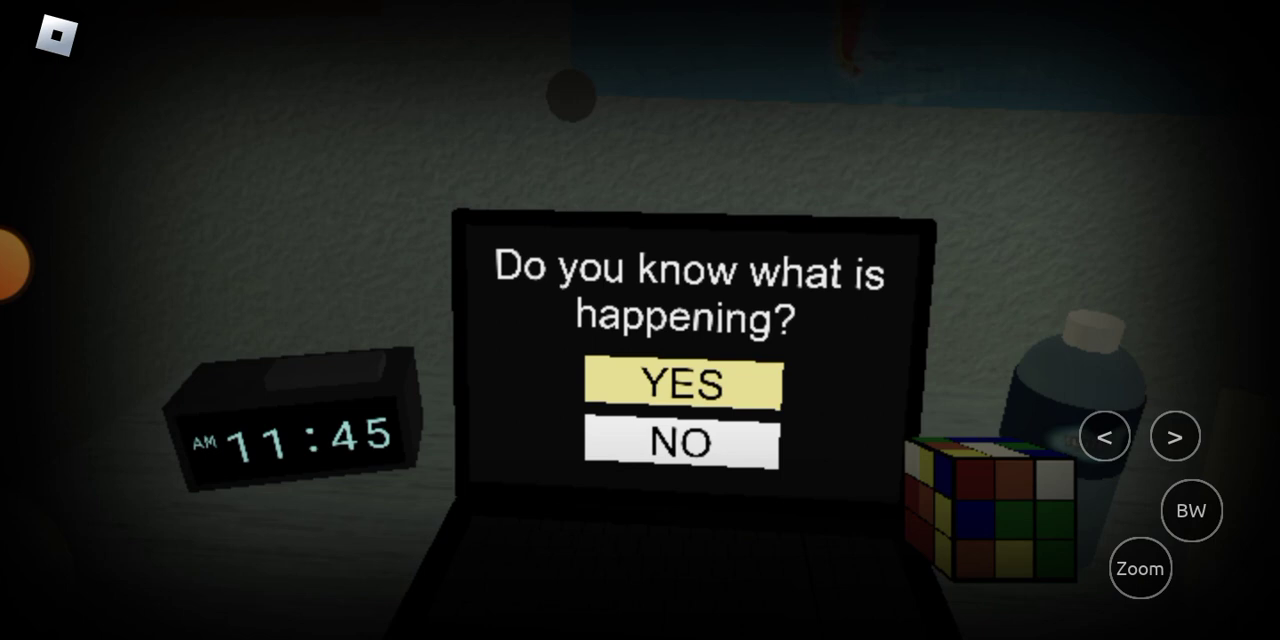
Answer YES to the 'Do you know what is happening?' question
{"action": "left_click", "coordinate": [680, 384]}
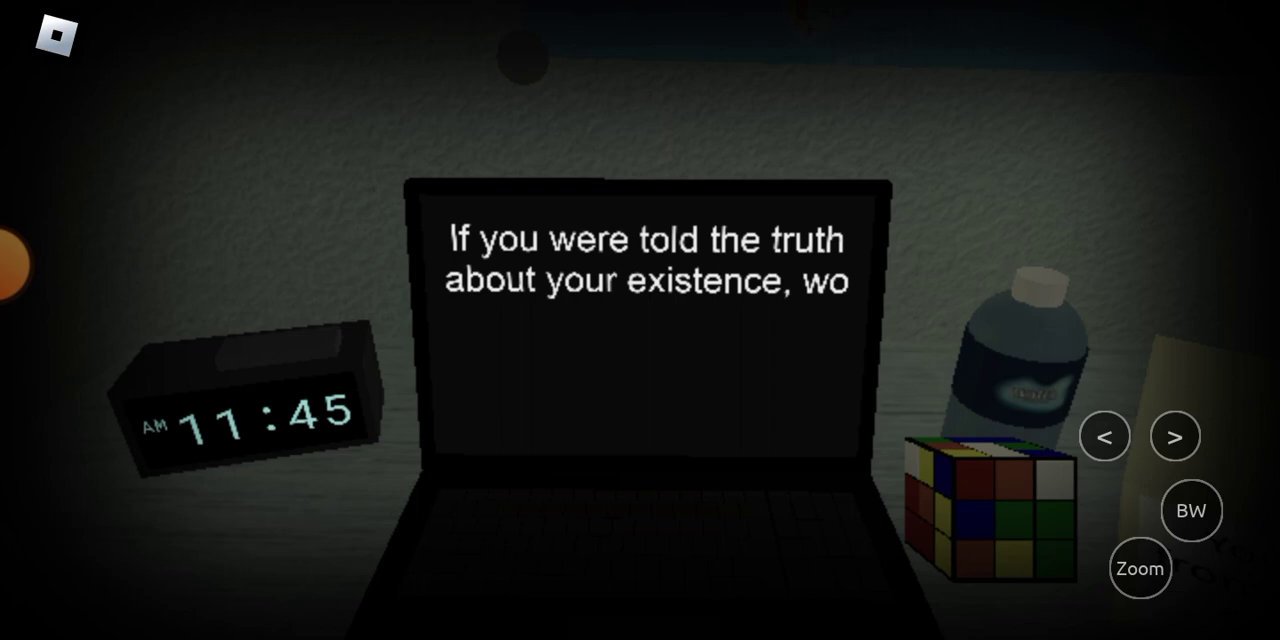
Answer the laptop's question about denying the truth of your existence
{"action": "left_click", "coordinate": [1140, 568]}
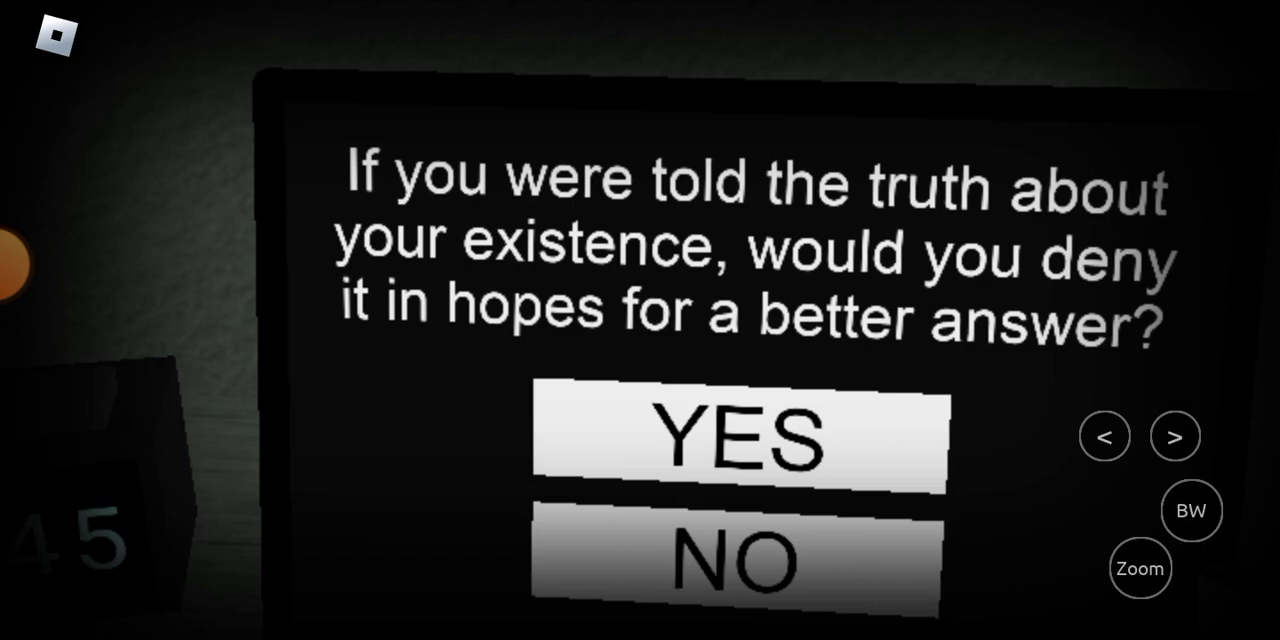
{"action": "left_click", "coordinate": [738, 436]}
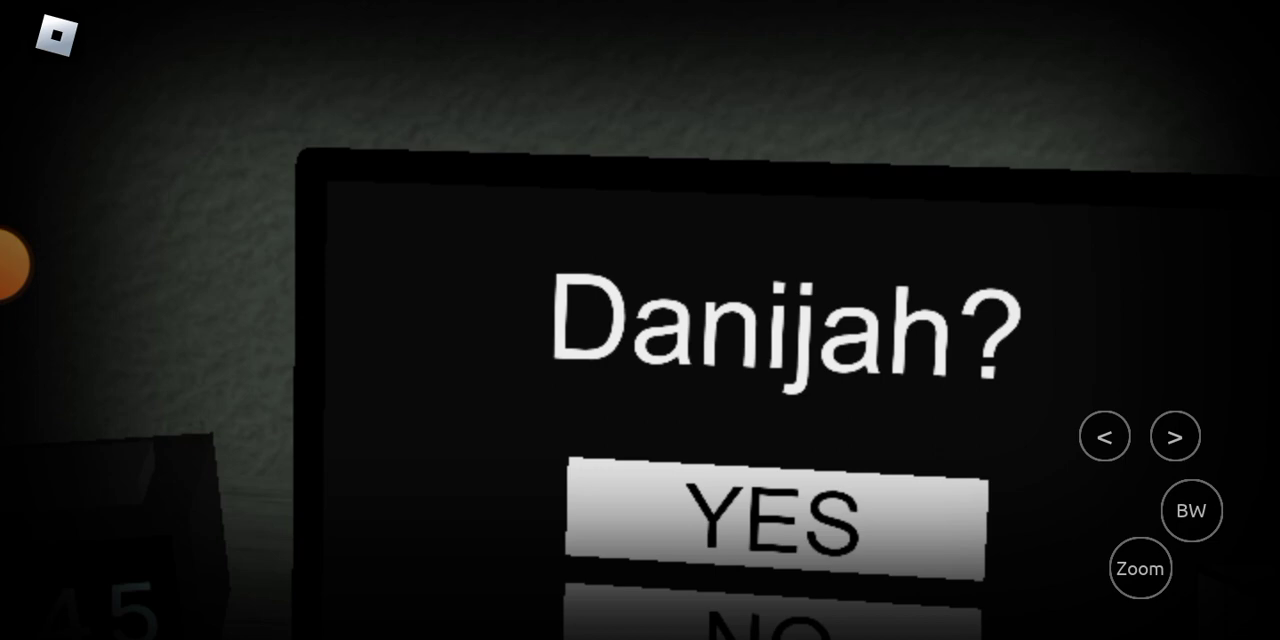
Answer YES to the player's name question, then the proving non-sentience question
{"action": "left_click", "coordinate": [772, 524]}
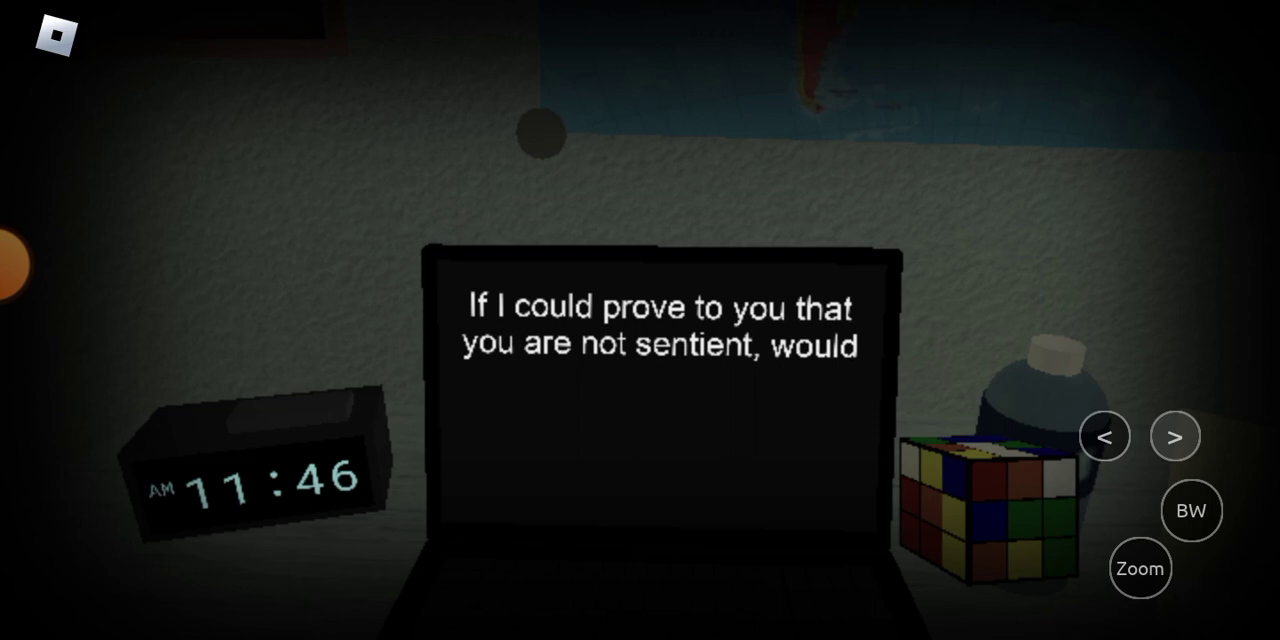
{"action": "left_click", "coordinate": [1176, 436]}
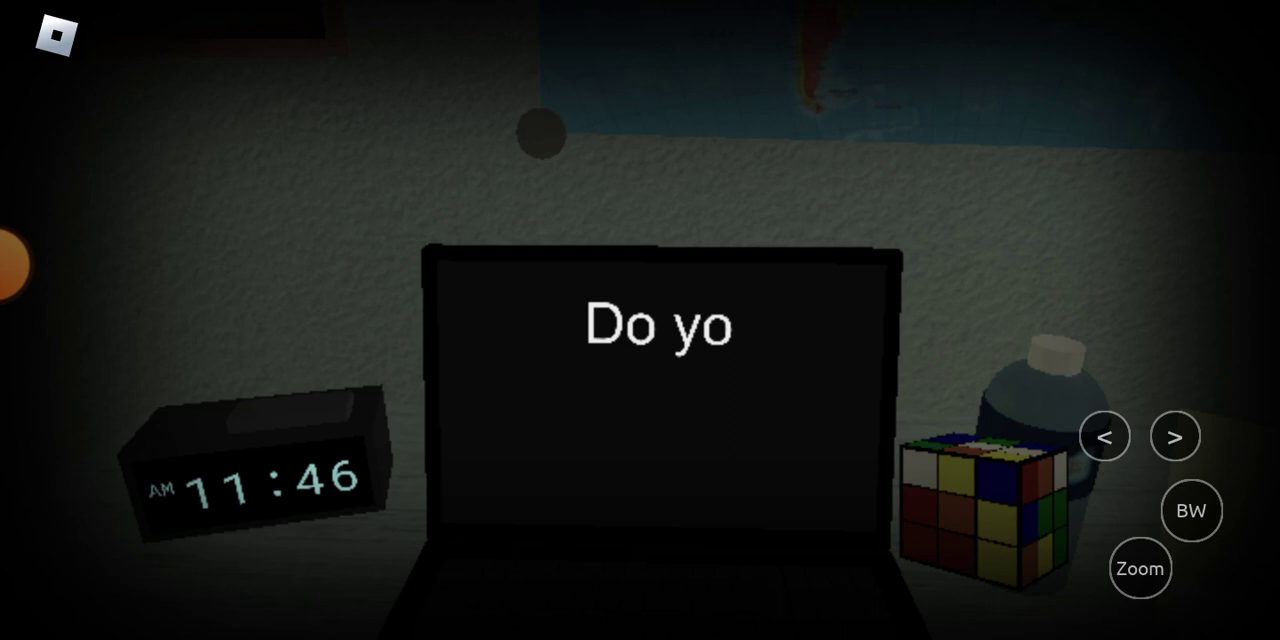